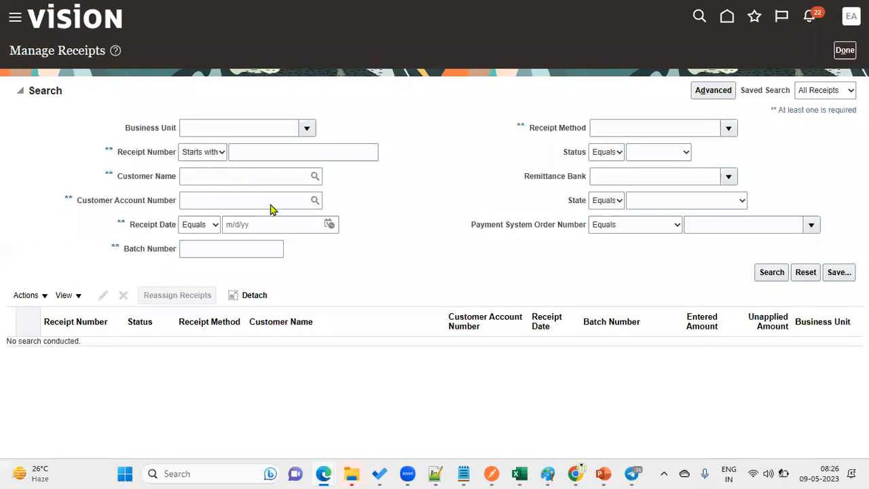
# - Show receipt Q2 for MRF Customer with its 300 USD refund application line
pyautogui.click(303, 152)
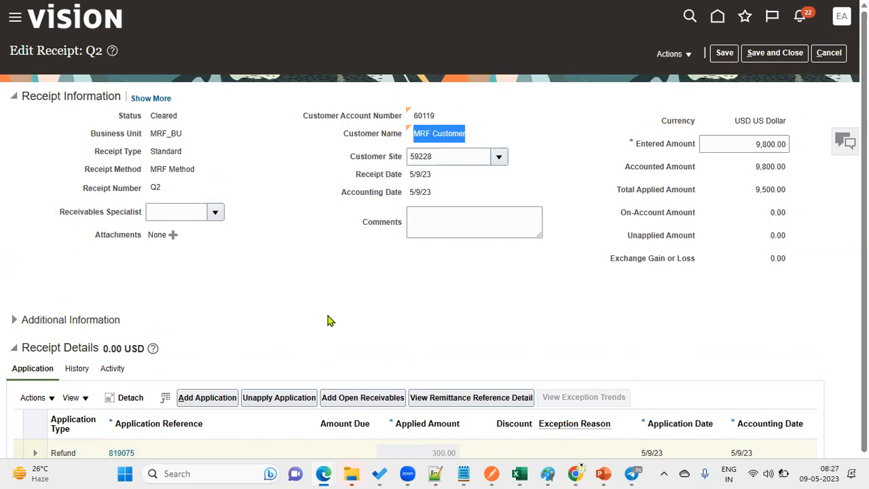
# - Bring up the Navigator's work-area list with the Payables section expanded
pyautogui.click(15, 17)
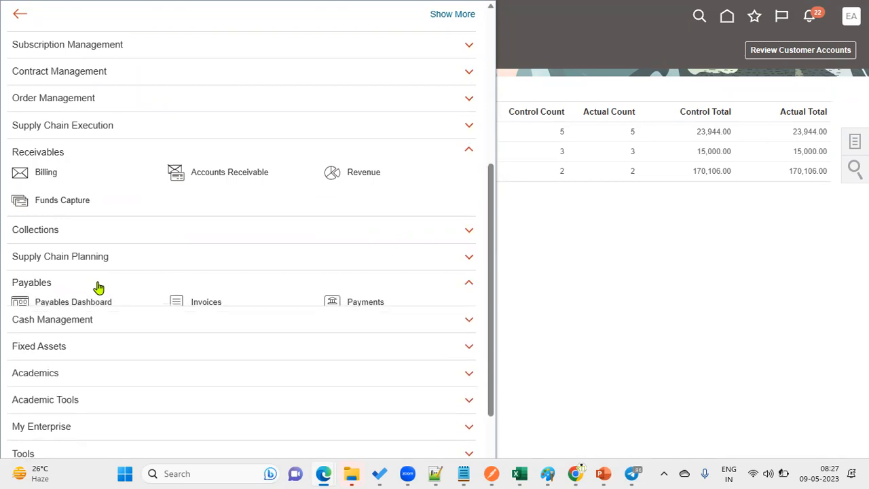
# - Go to Payables Invoices and reach the Manage Invoices search page
pyautogui.click(207, 302)
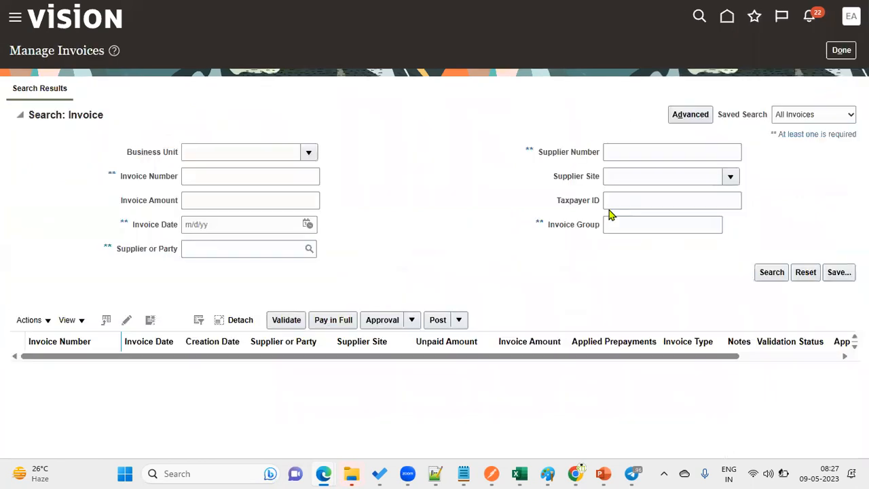